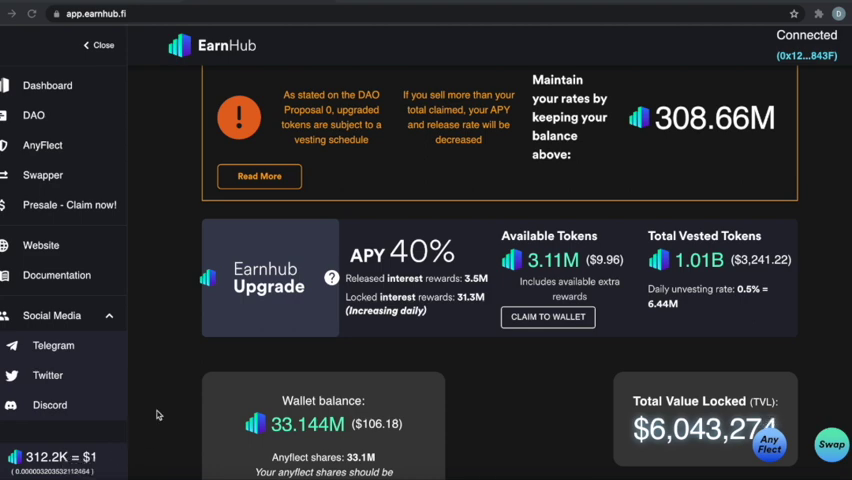
# Scroll down to Mirror Staking Pools and show the Earn EarnHub DAO pool details (338.2% APY)
pyautogui.scroll(-3)
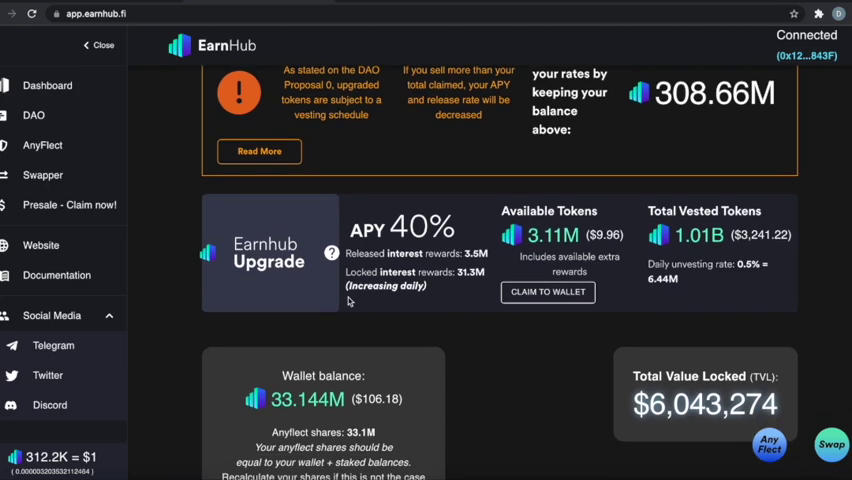
pyautogui.moveTo(468, 284)
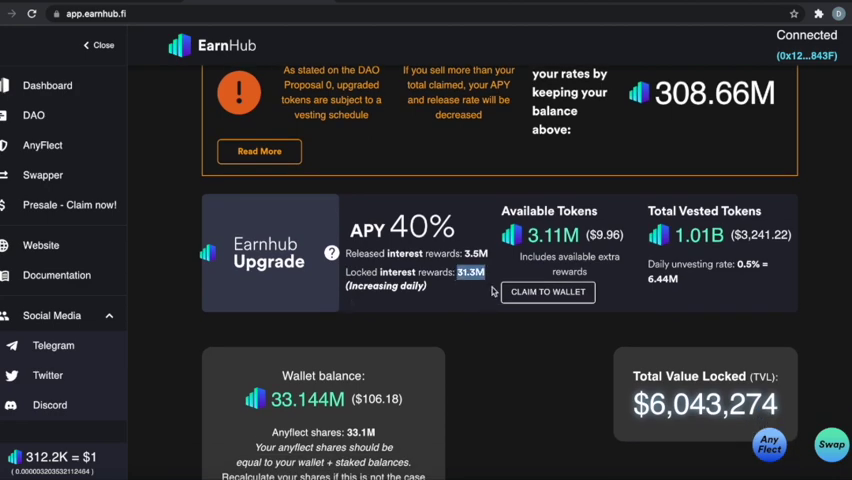
pyautogui.moveTo(490, 291)
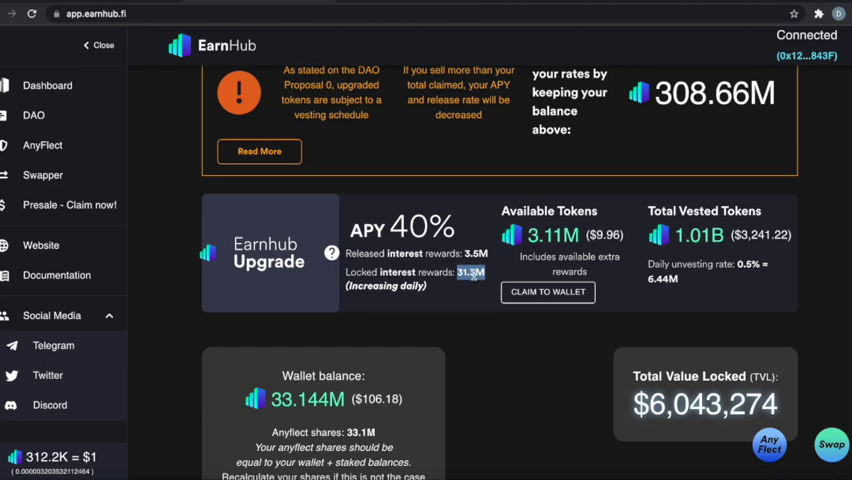
pyautogui.moveTo(484, 282)
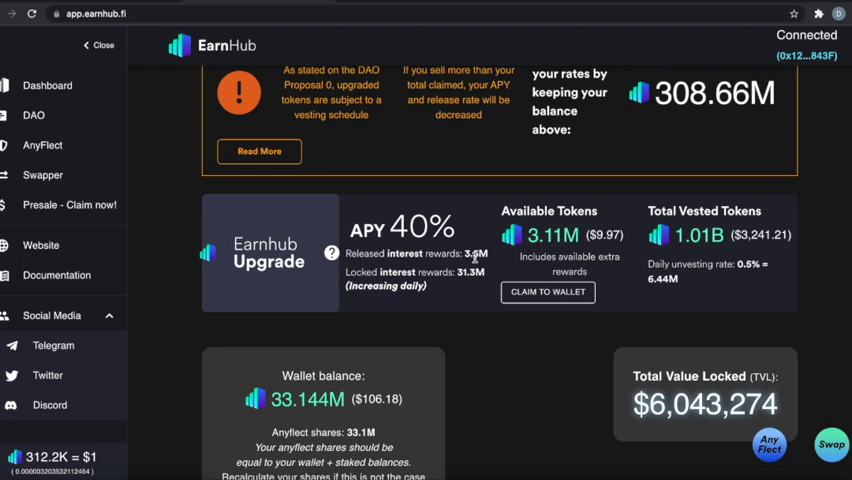
pyautogui.scroll(-3)
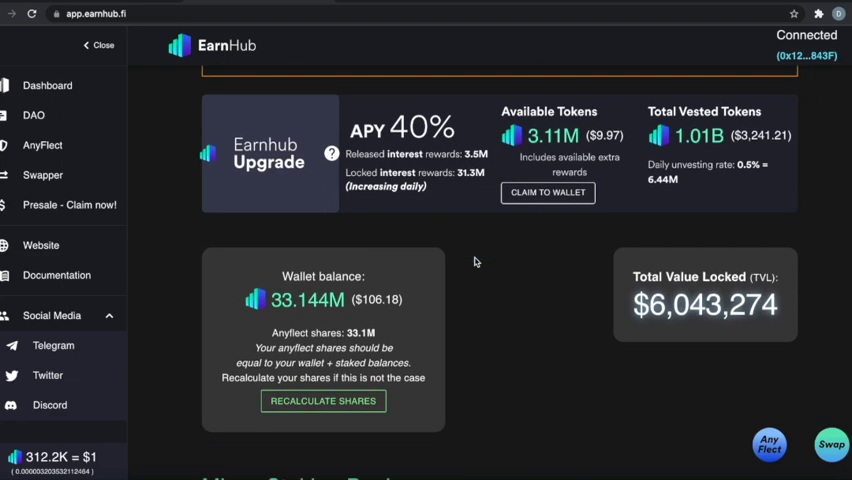
pyautogui.scroll(-3)
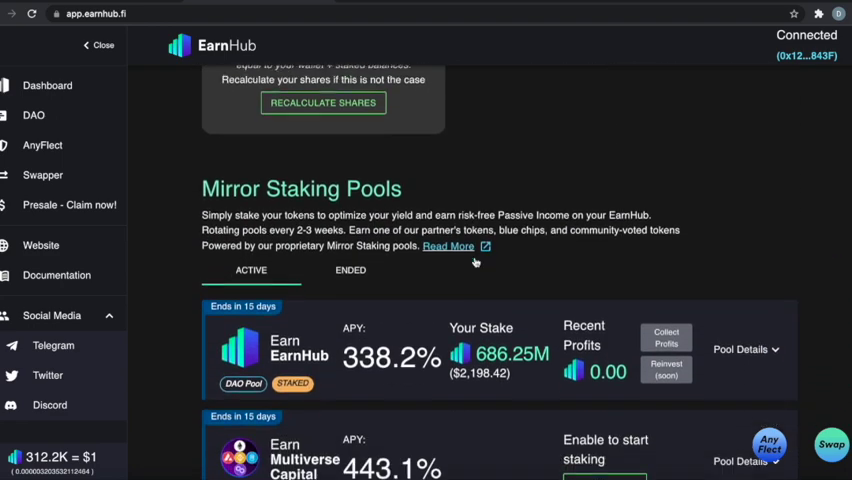
pyautogui.scroll(-3)
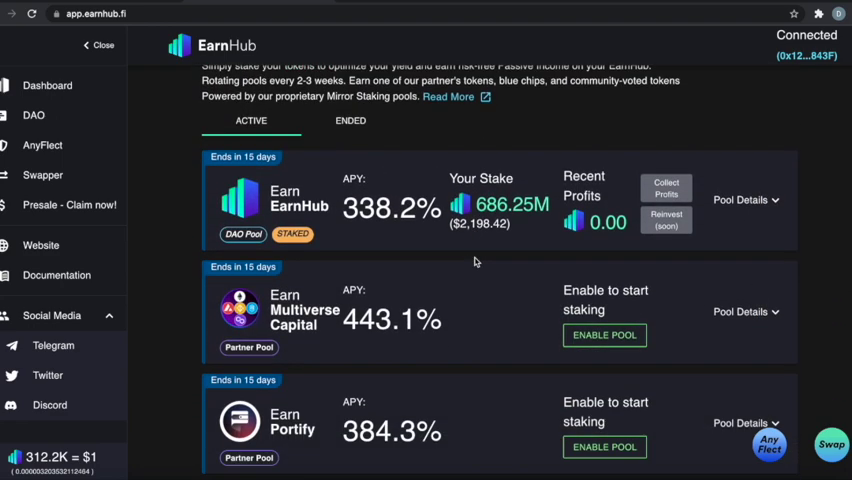
pyautogui.moveTo(729, 253)
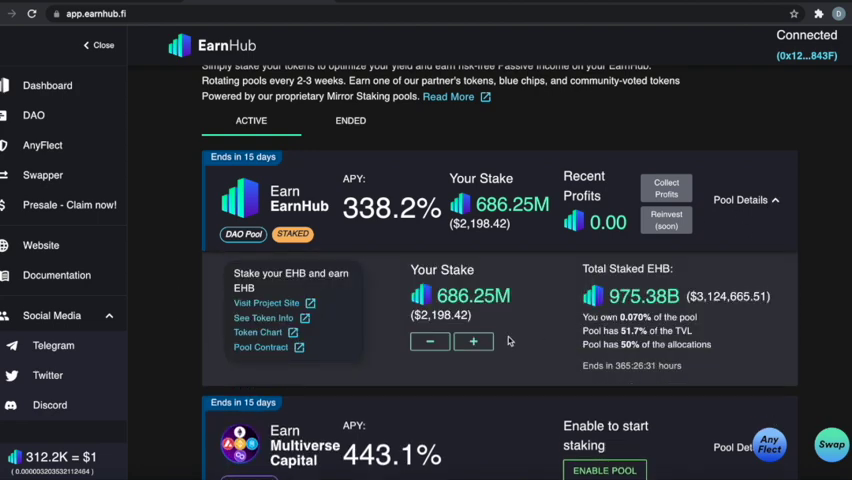
# Set the EarnHub DAO pool's add-to-stake amount to 100% of the wallet, 33.1M EHB
pyautogui.click(473, 341)
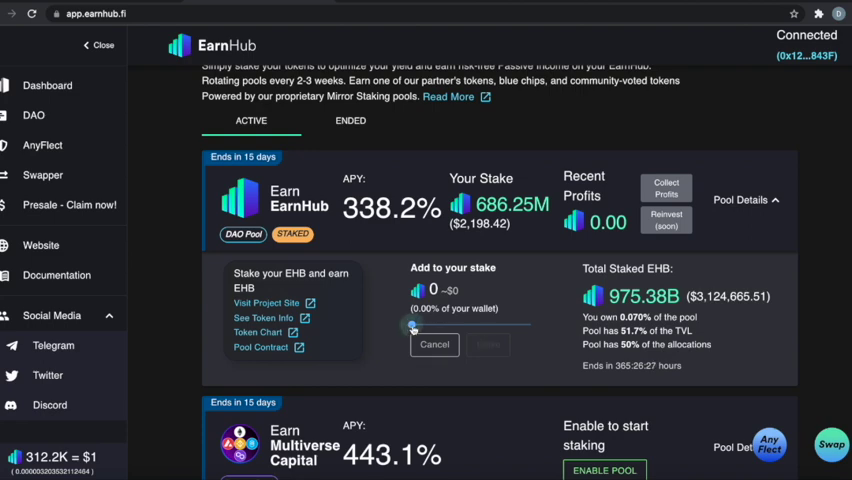
pyautogui.moveTo(412, 322); pyautogui.dragTo(535, 322)
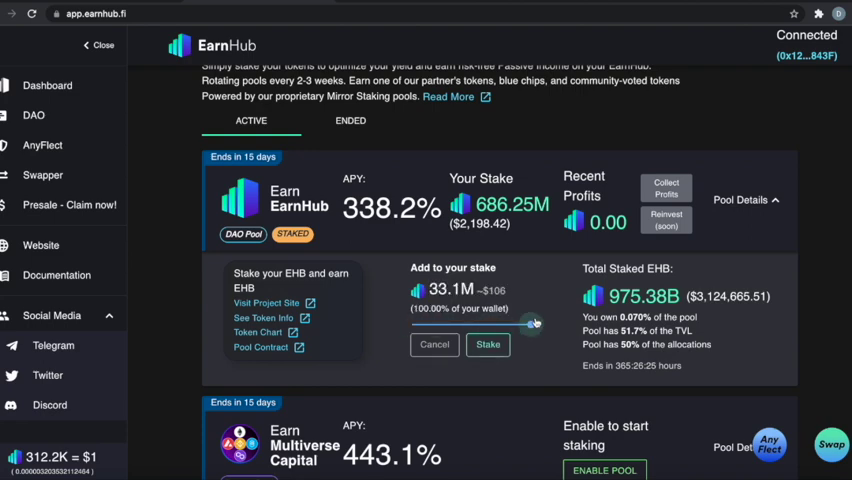
pyautogui.moveTo(535, 322); pyautogui.dragTo(540, 324)
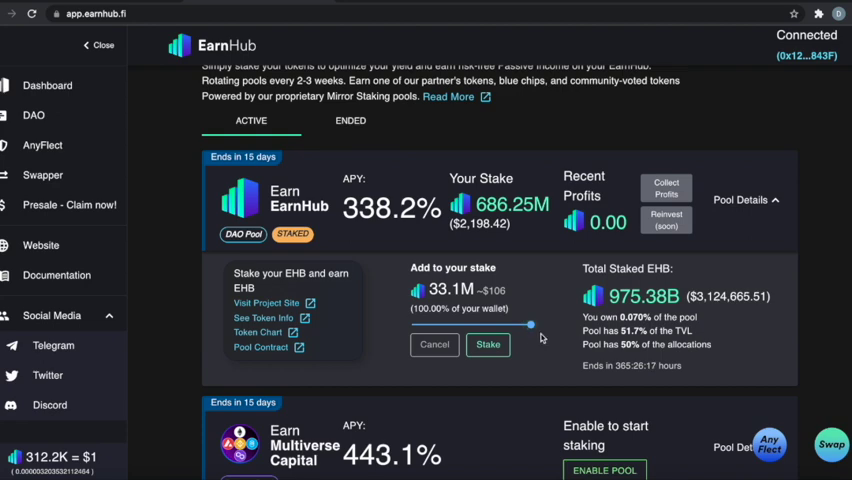
# Stake the full 33.1M EHB wallet balance and confirm the transaction in MetaMask
pyautogui.click(488, 344)
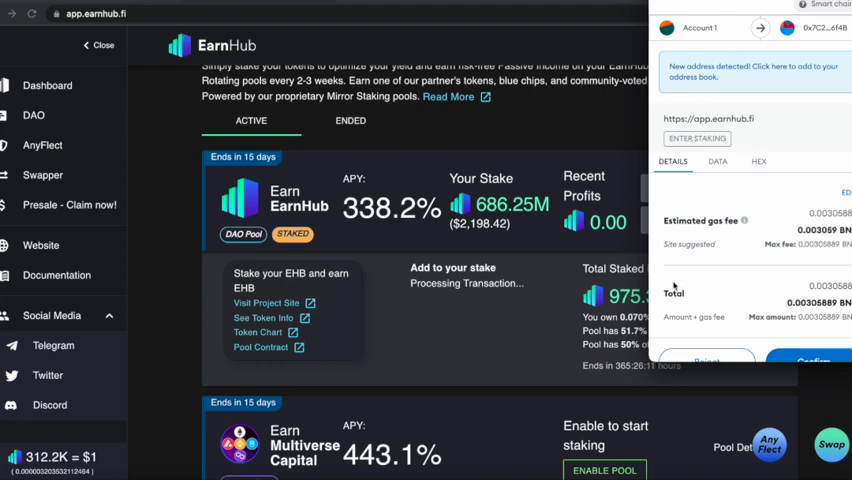
pyautogui.moveTo(810, 330)
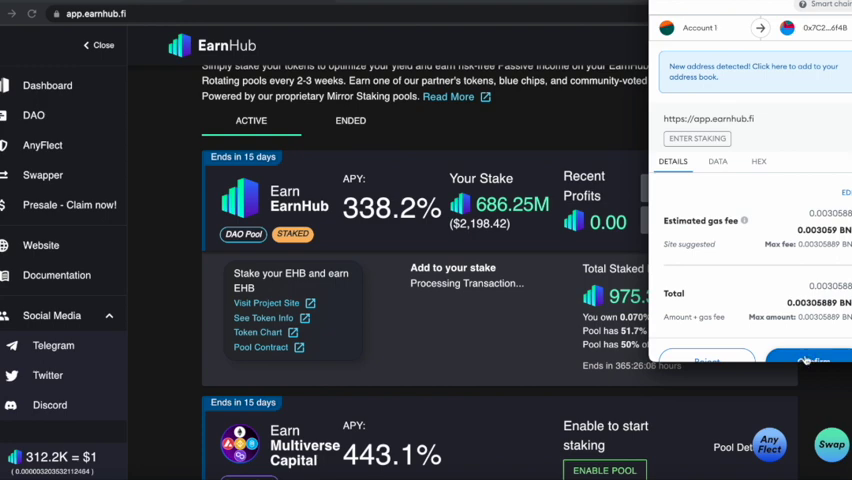
pyautogui.click(810, 360)
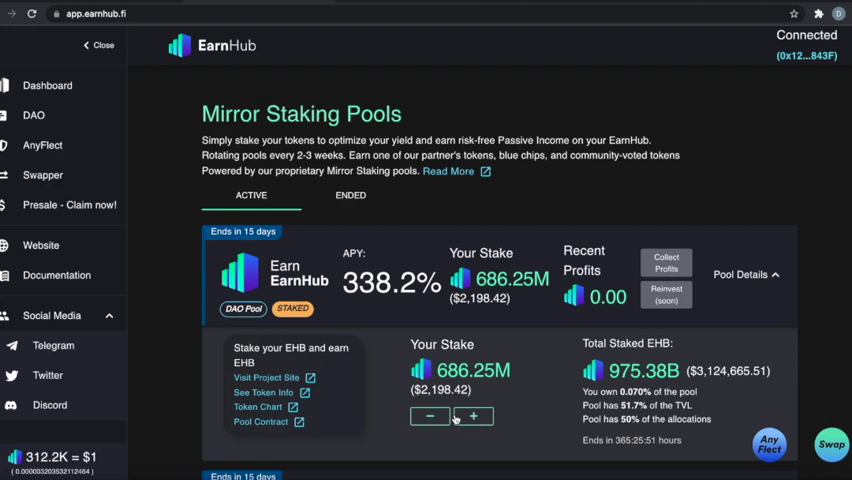
# Try adding the remaining balance, then scroll up to the 1.0592 EHB wallet card
pyautogui.click(473, 416)
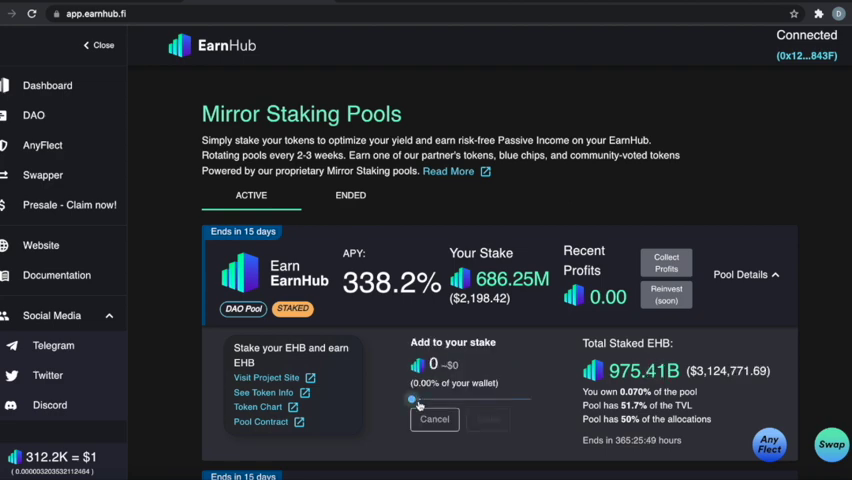
pyautogui.moveTo(410, 399); pyautogui.dragTo(530, 399)
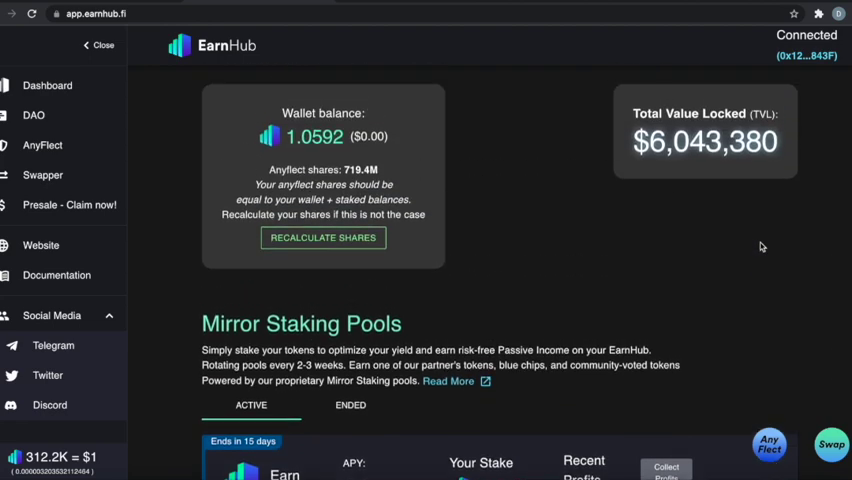
pyautogui.scroll(3)
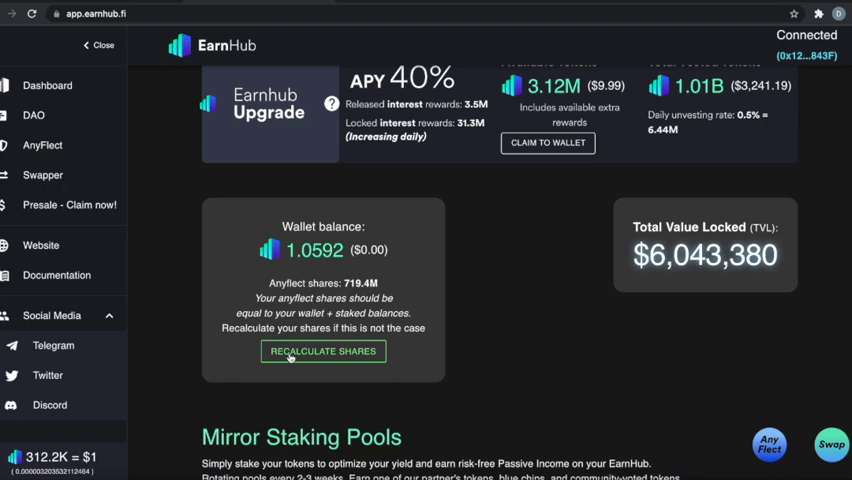
# Recalculate AnyFlect shares, approve it in MetaMask, and select the 719.4M shares figure
pyautogui.click(322, 351)
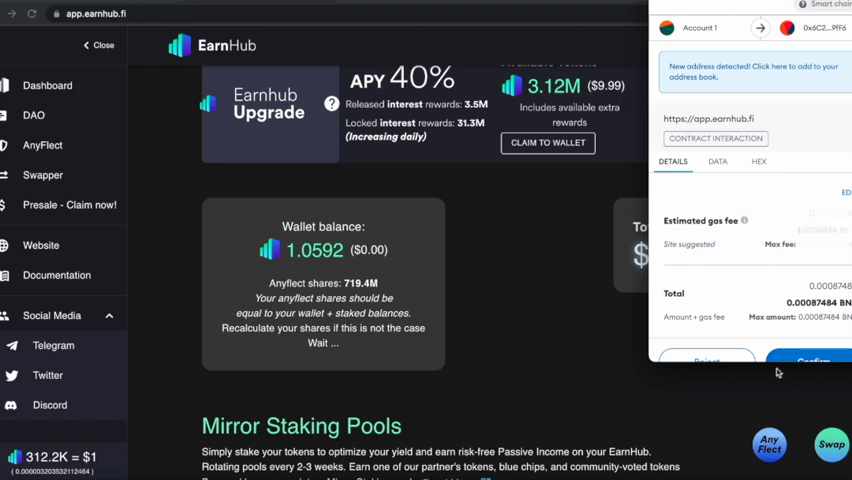
pyautogui.click(811, 360)
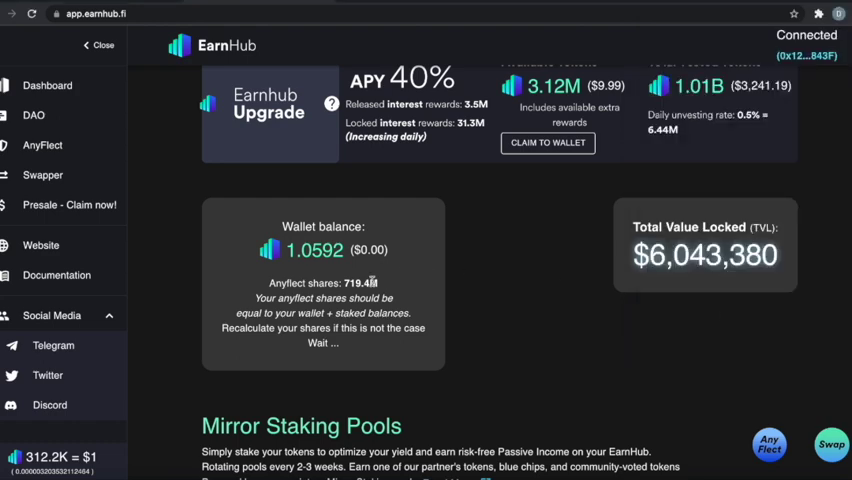
pyautogui.doubleClick(363, 283)
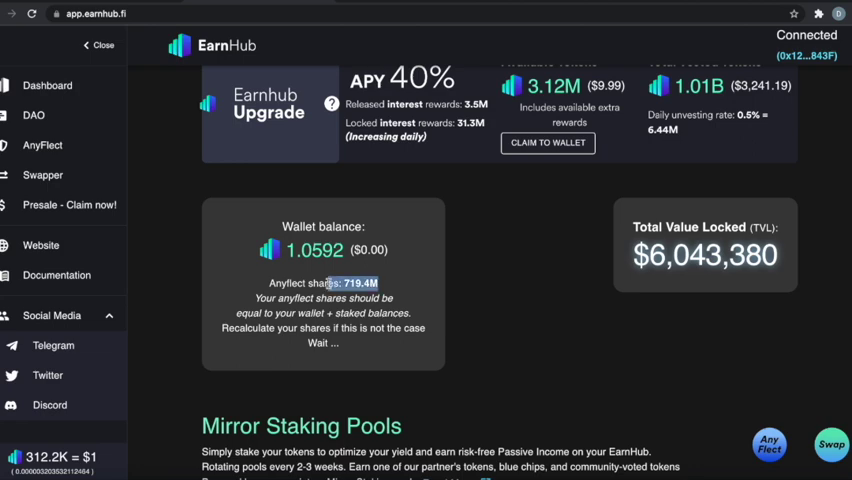
pyautogui.moveTo(202, 277)
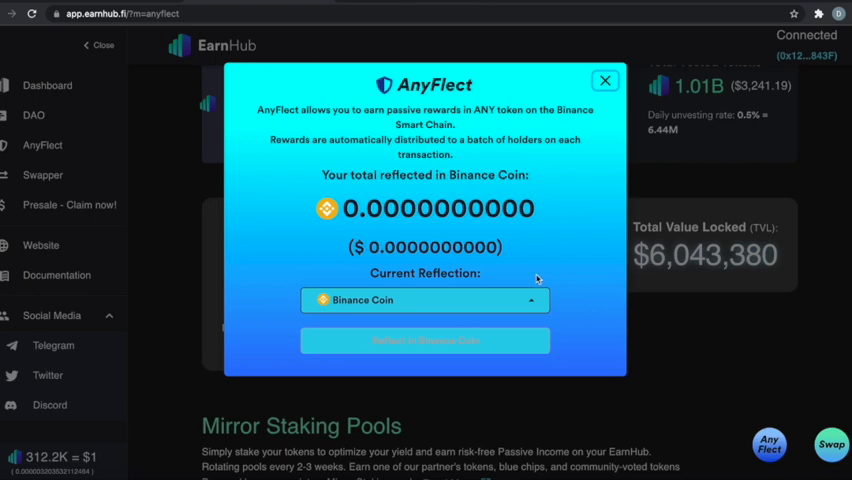
# Close the AnyFlect overview reporting zero Binance Coin reflected
pyautogui.click(424, 340)
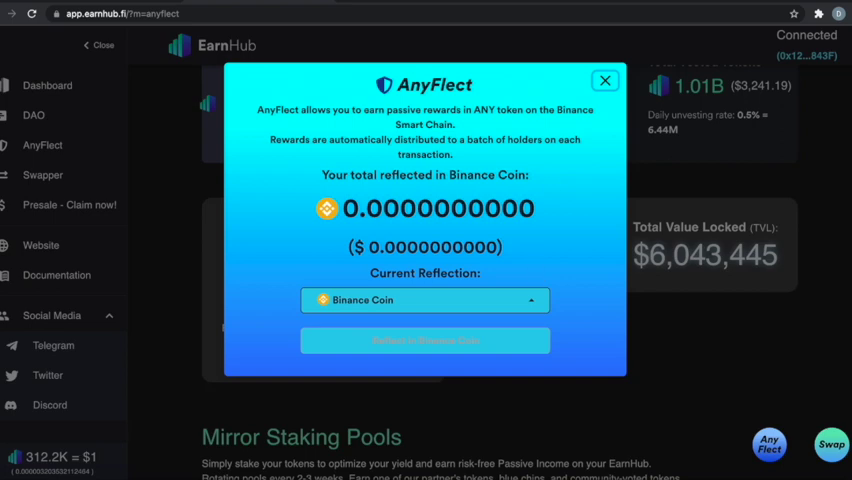
pyautogui.click(605, 80)
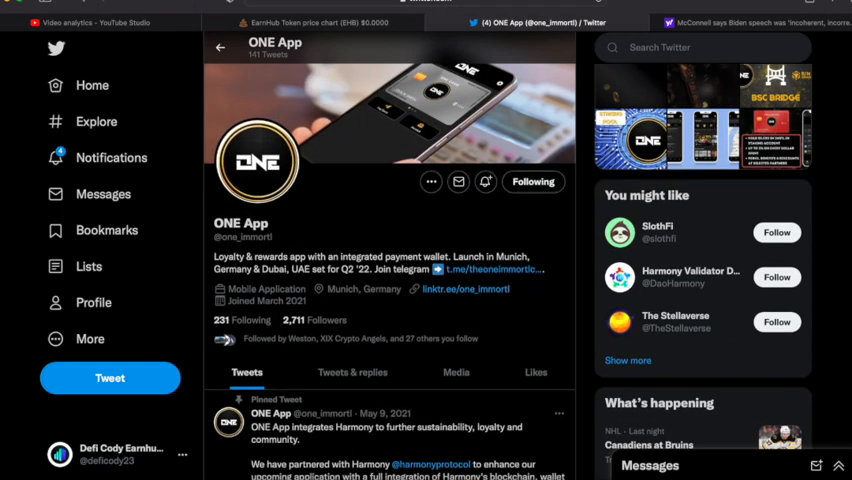
# Scroll ONE App's feed past the pinned Harmony tweet to the January 11 EarnHub partnership post
pyautogui.scroll(-3)
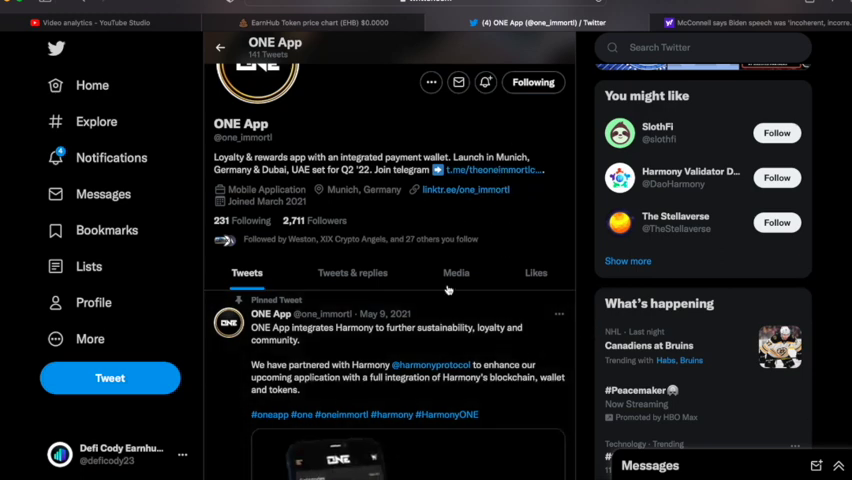
pyautogui.scroll(-3)
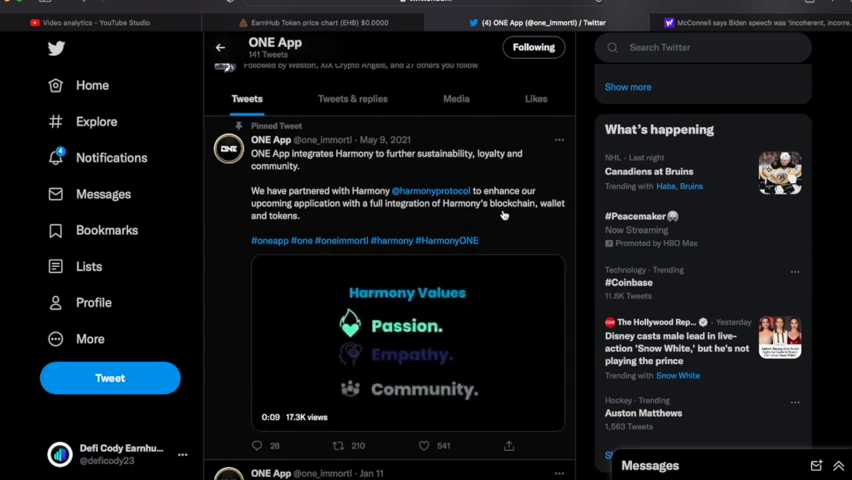
pyautogui.scroll(-3)
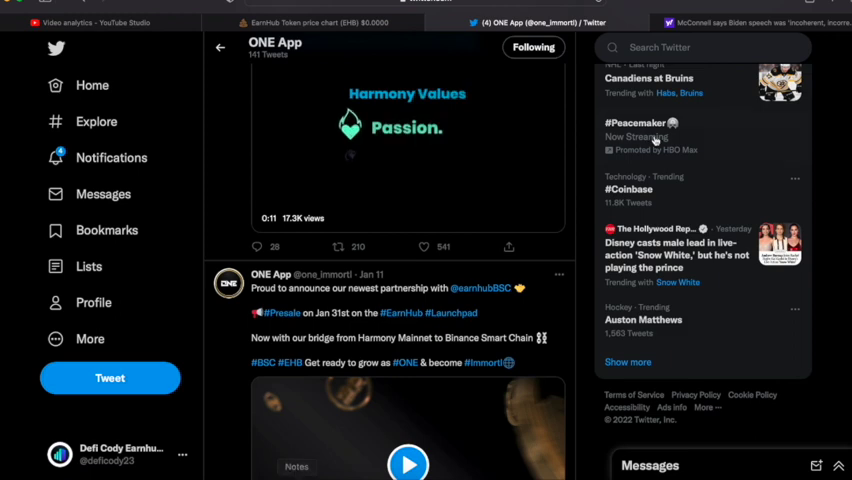
# Open EarnHub's profile from recent searches and scroll through its Q1 roadmap and Binance posts
pyautogui.click(700, 47)
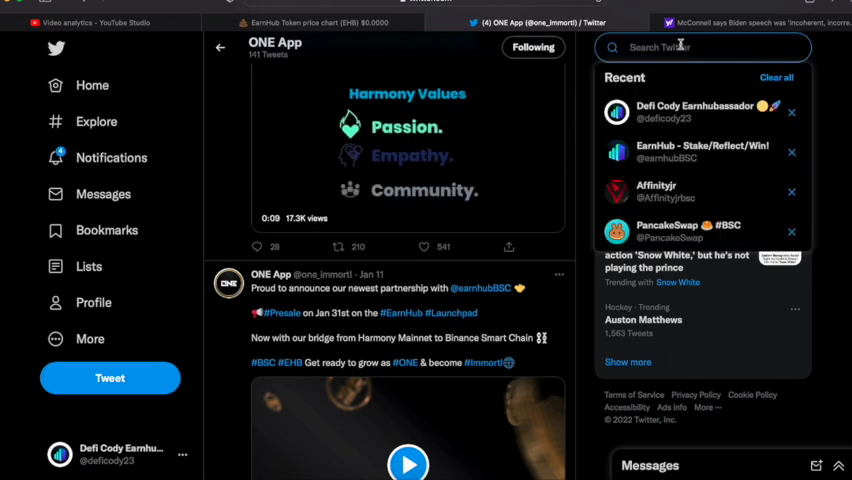
pyautogui.click(680, 152)
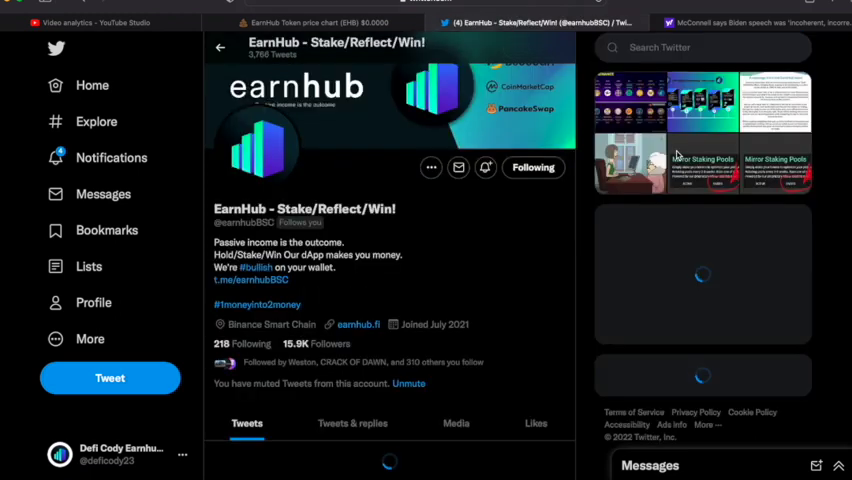
pyautogui.scroll(-3)
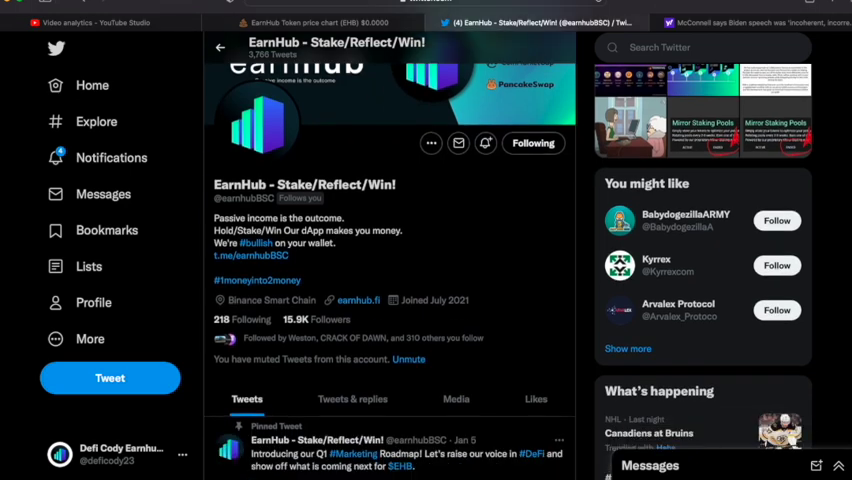
pyautogui.scroll(-3)
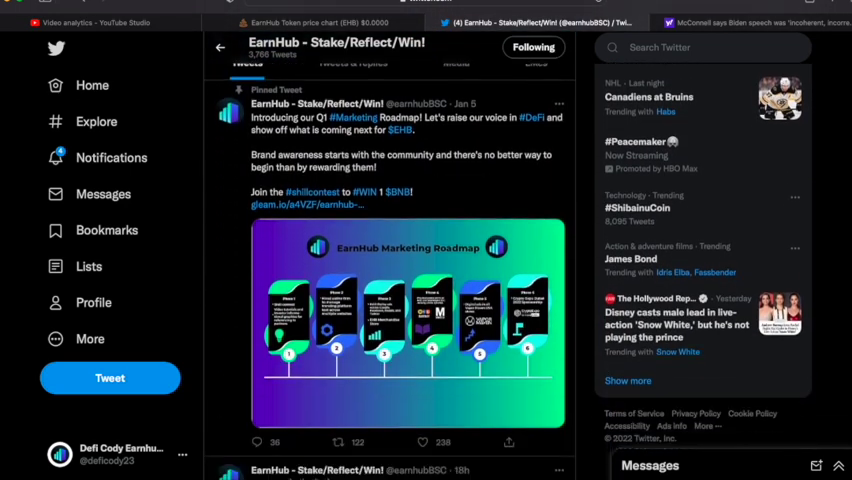
pyautogui.scroll(-3)
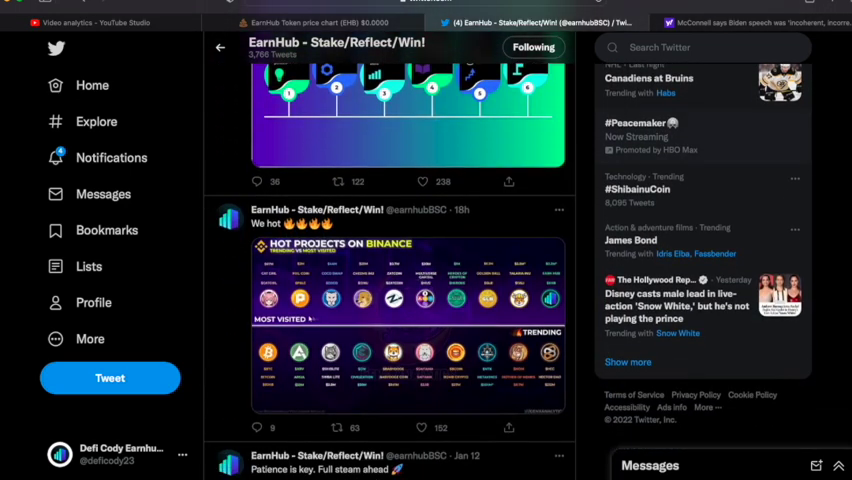
pyautogui.scroll(-3)
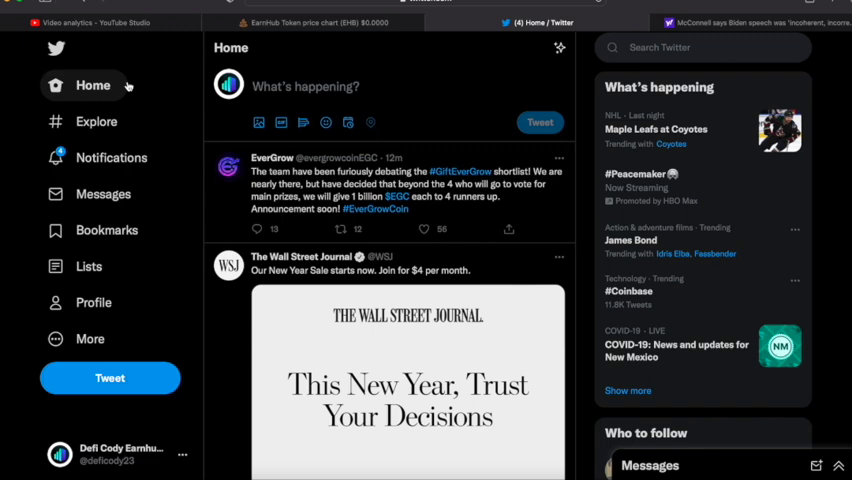
# Go to Twitter's Explore page from the left sidebar
pyautogui.click(96, 121)
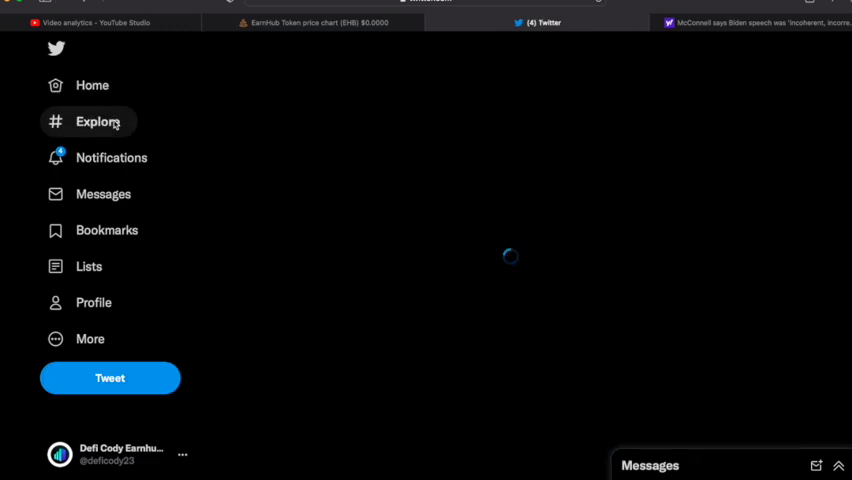
pyautogui.click(97, 121)
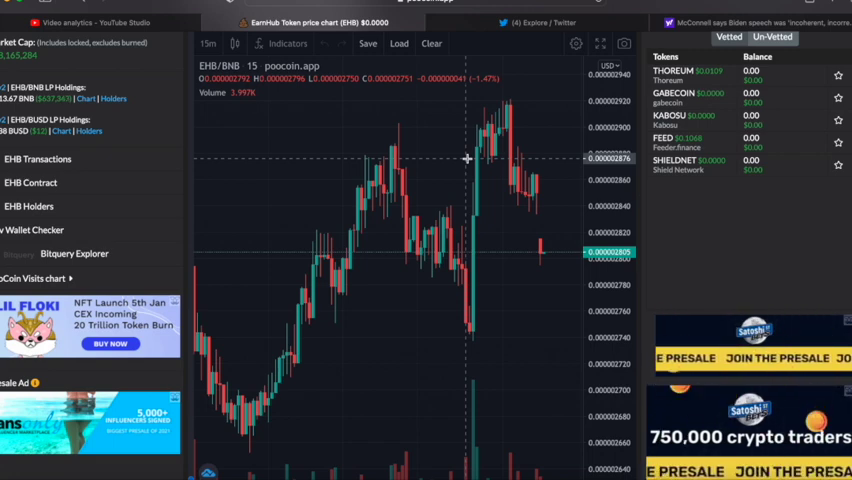
pyautogui.moveTo(488, 171)
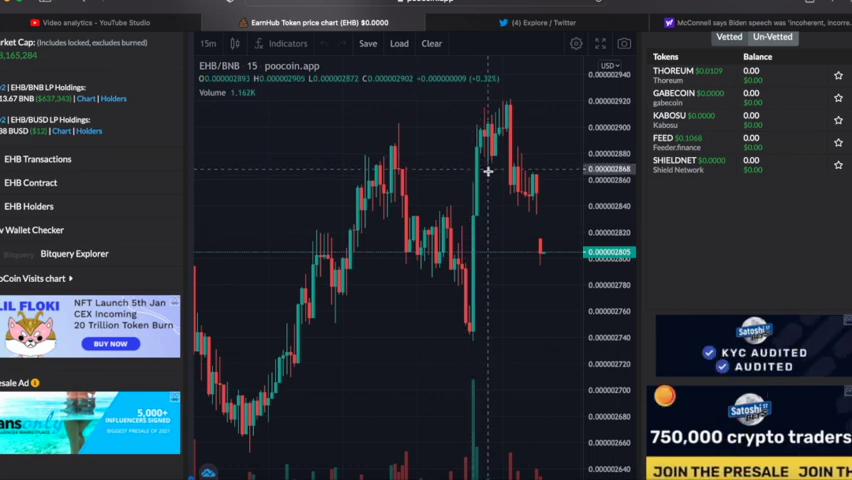
pyautogui.moveTo(513, 151)
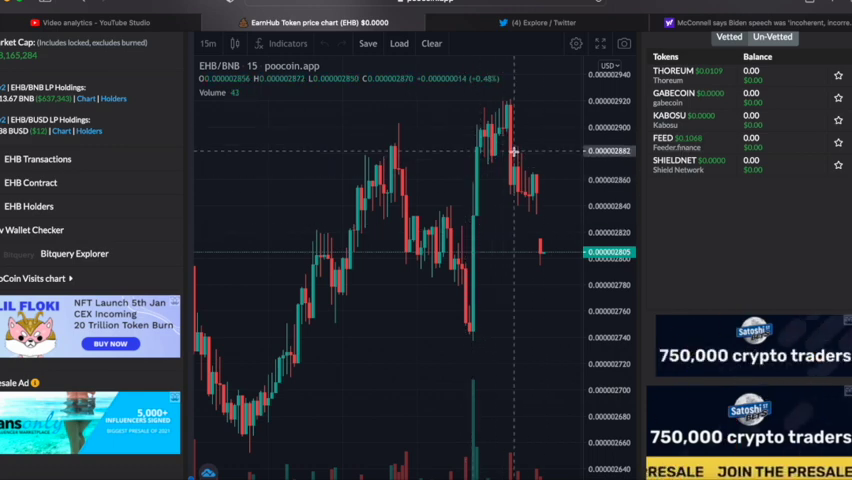
pyautogui.moveTo(478, 353)
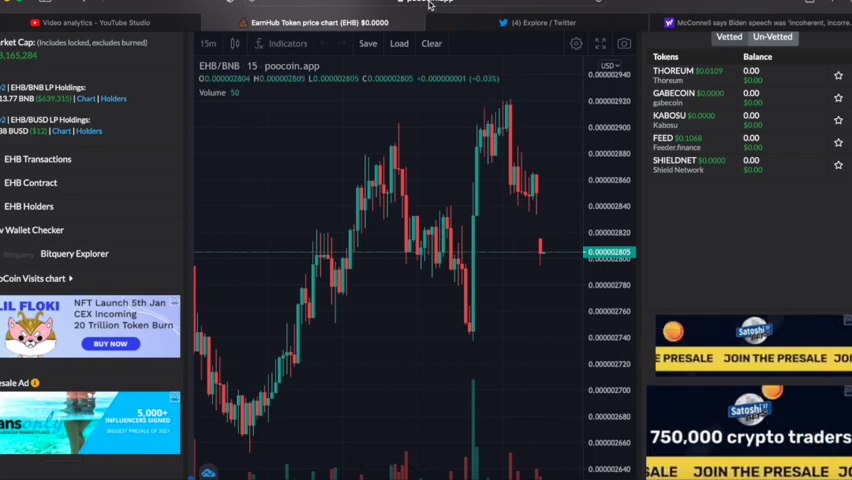
# Search Twitter for 'porti', open Portify, and scroll to its EarnHub staking pools post
pyautogui.click(543, 22)
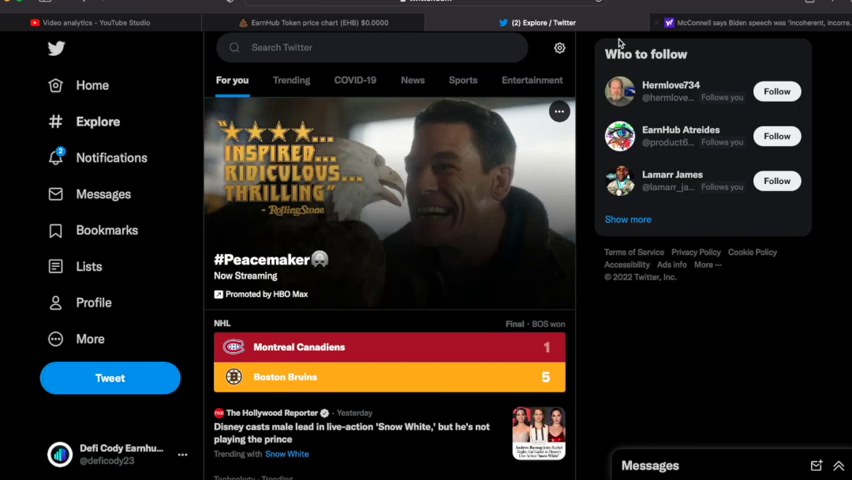
pyautogui.click(370, 47)
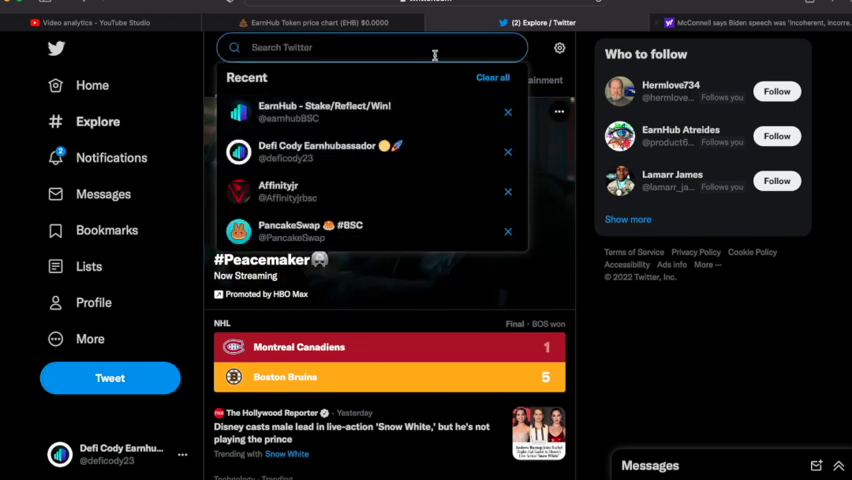
pyautogui.write('porti')
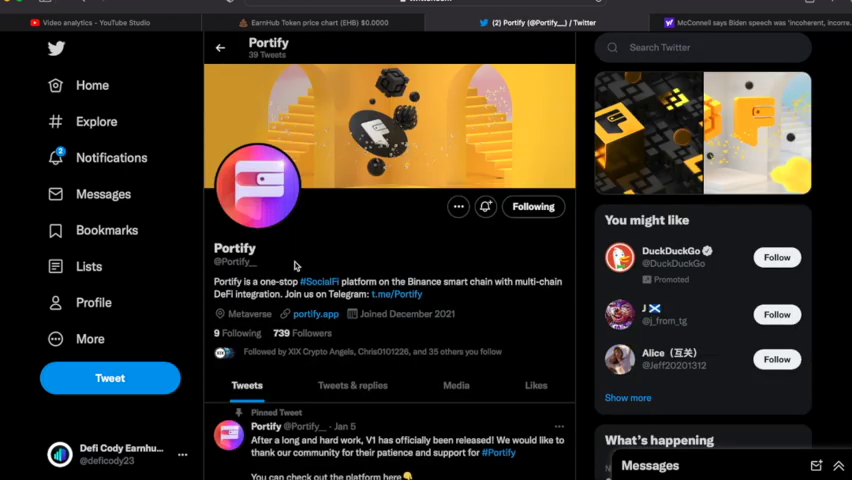
pyautogui.scroll(-3)
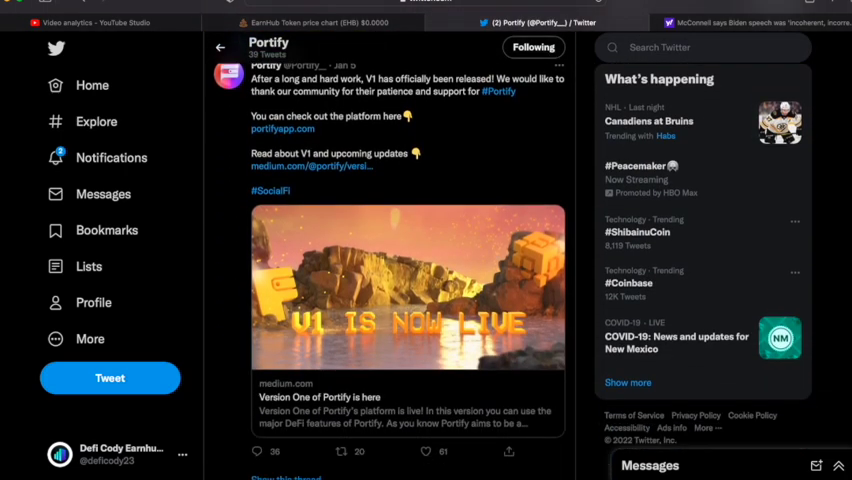
pyautogui.scroll(-3)
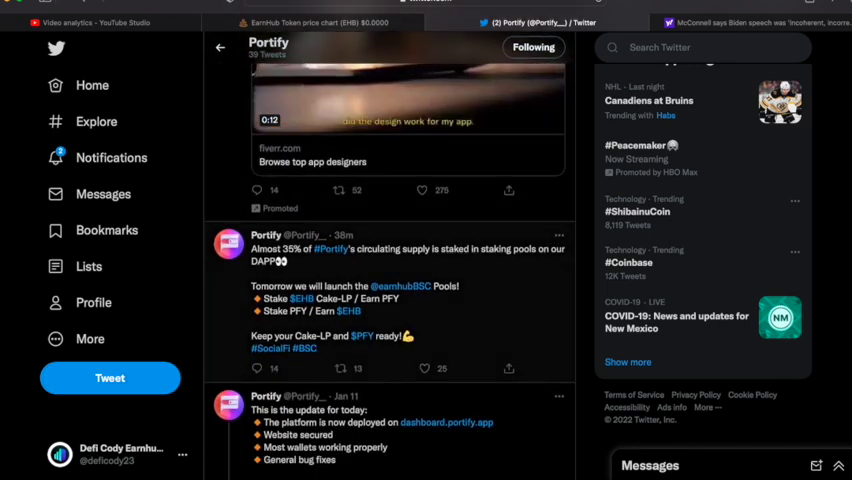
pyautogui.scroll(-3)
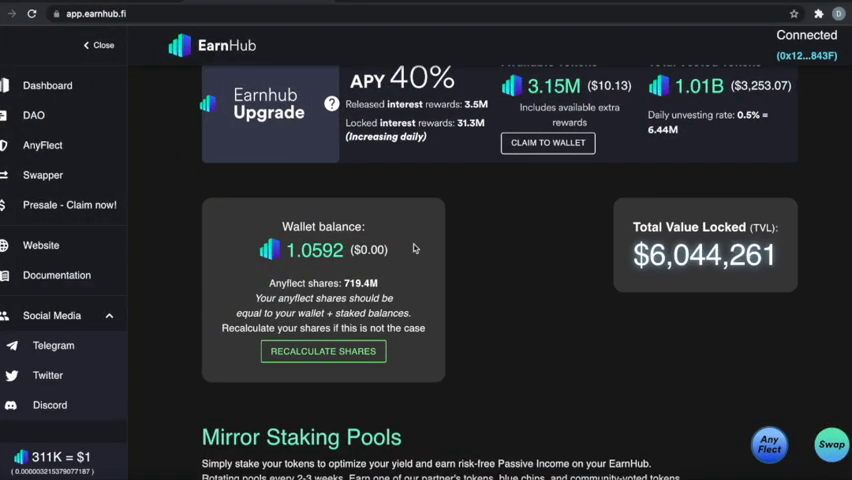
# Scroll down to the Mirror Staking Pools showing Multiverse Capital (443.1%) and Portify (383.9%) pools
pyautogui.scroll(-3)
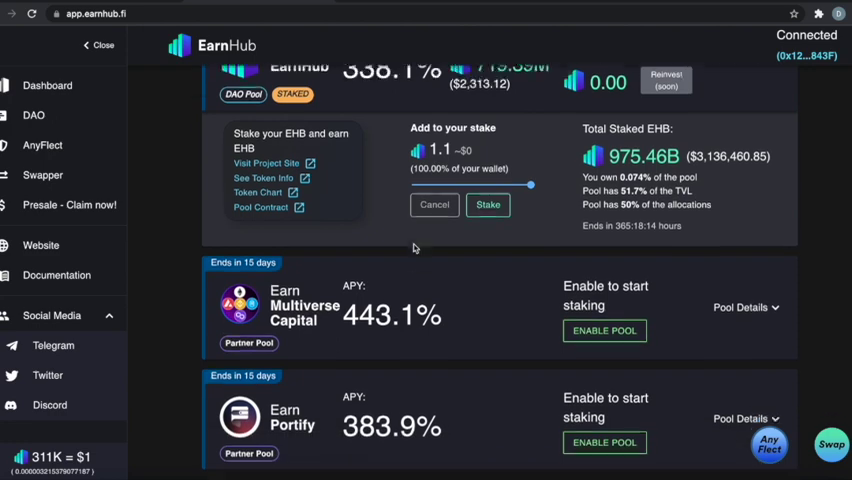
pyautogui.scroll(-3)
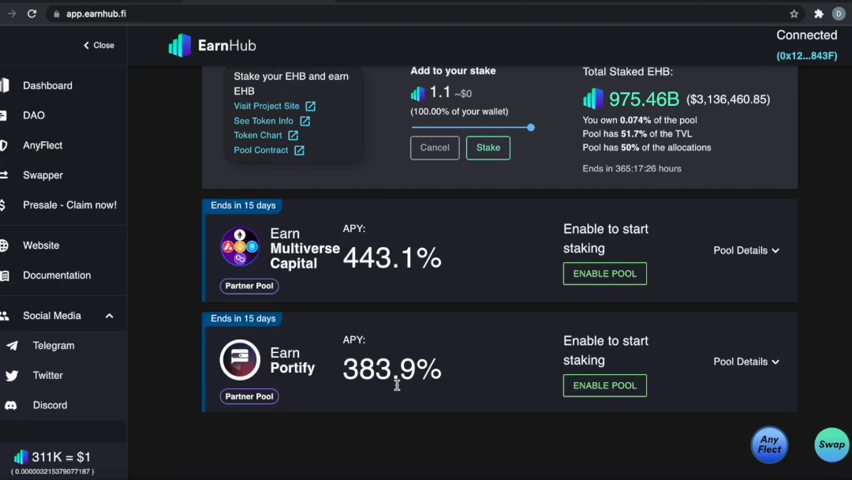
pyautogui.moveTo(525, 102)
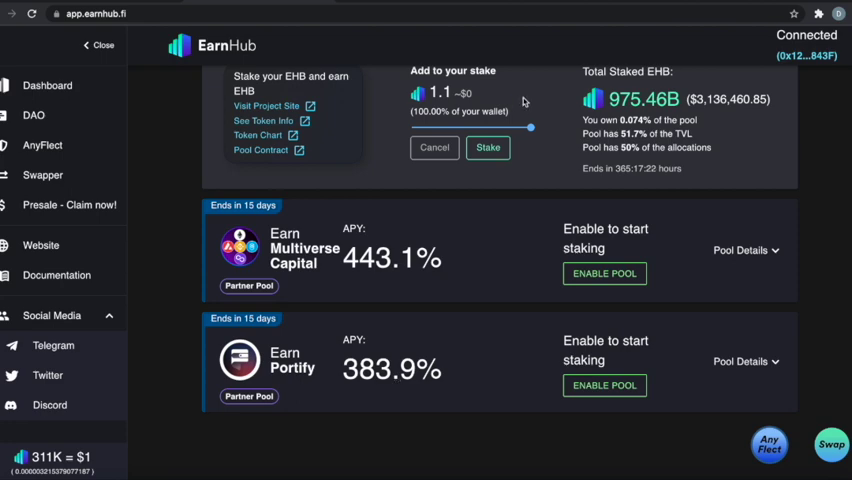